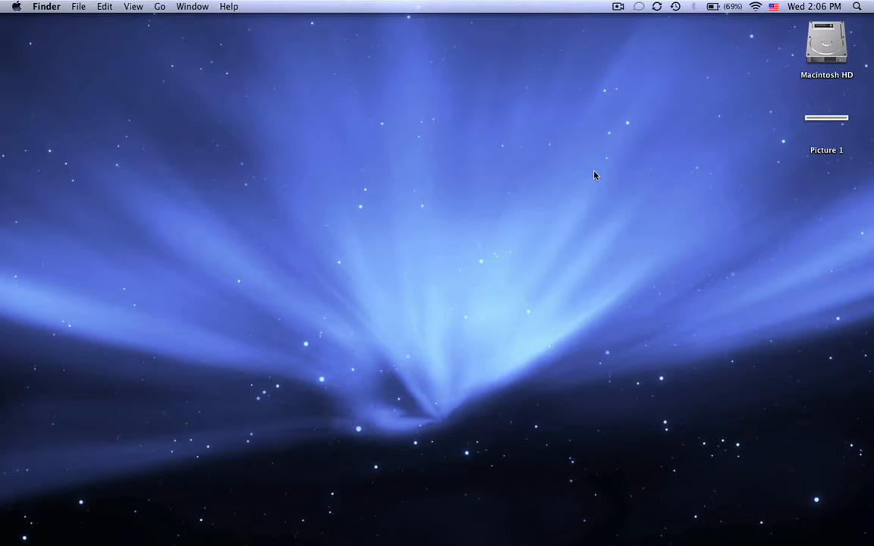
mouse_move(695, 129)
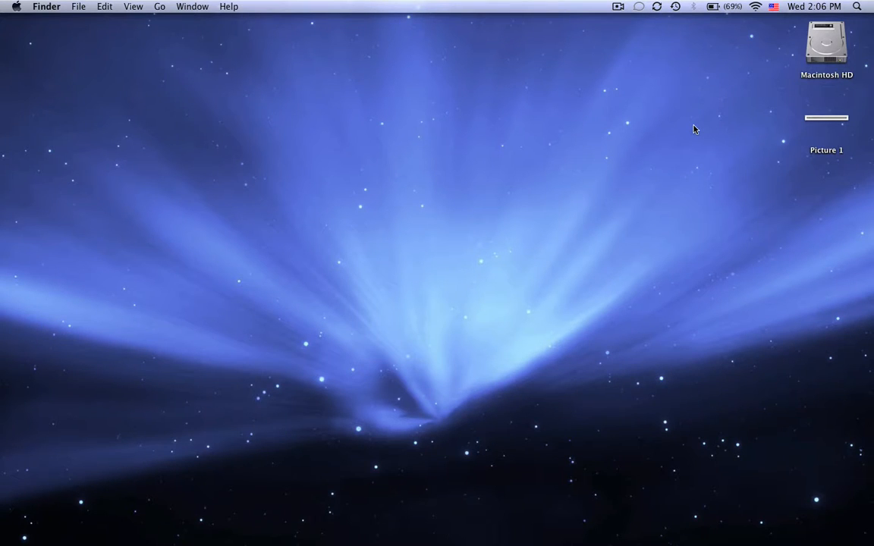
mouse_move(698, 127)
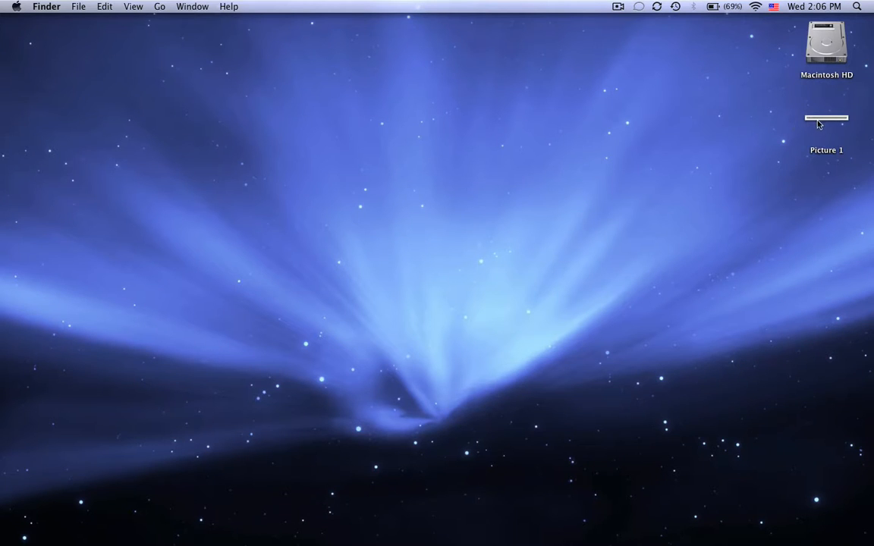
Step: Preview the Picture 1 toolbar screenshot and close it
double_click(826, 119)
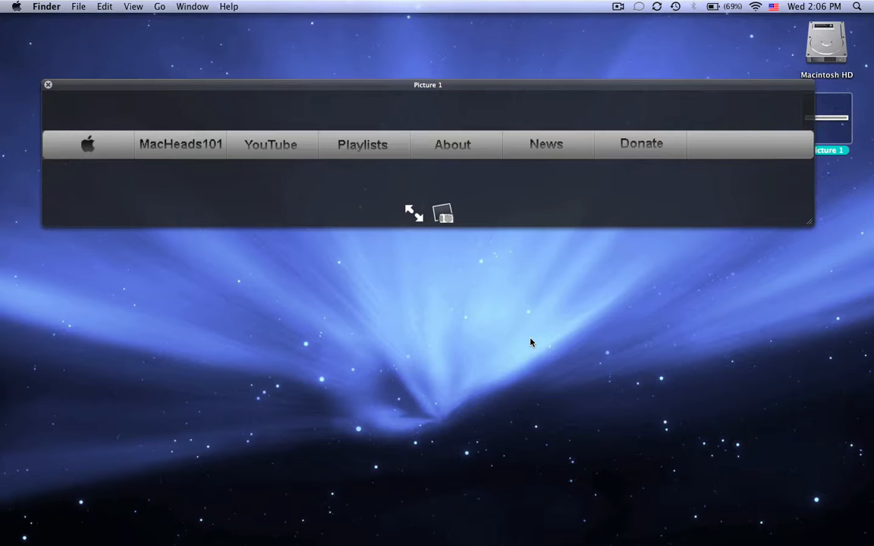
mouse_move(525, 373)
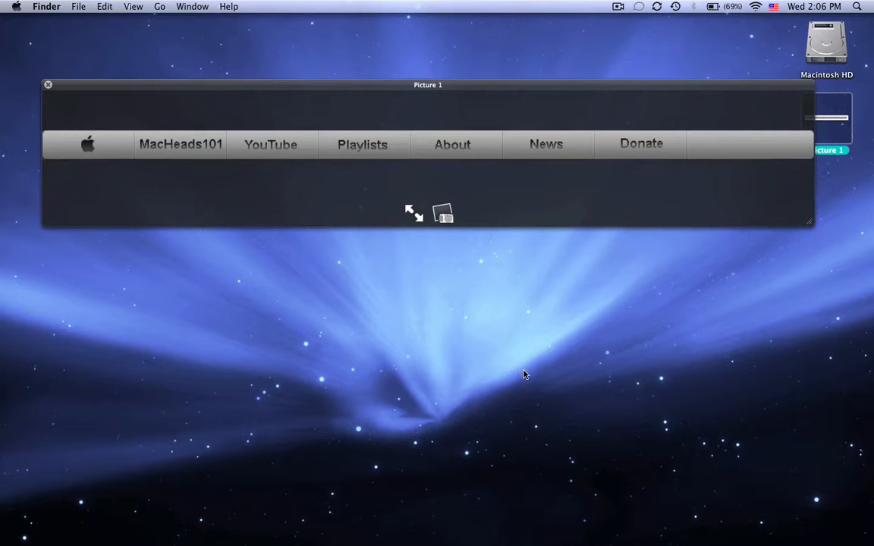
left_click(49, 85)
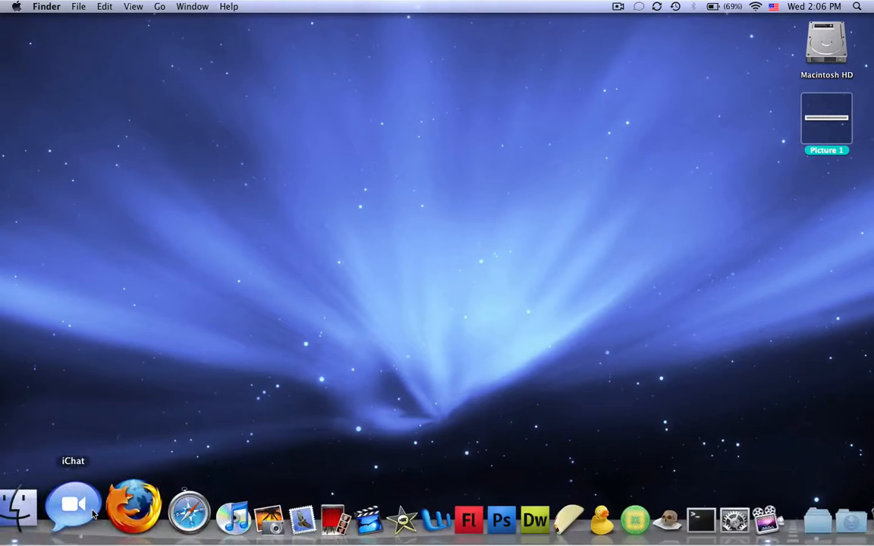
Step: In Firefox, visit Apple's site and view its navigation bar background image, then return to the homepage
left_click(134, 507)
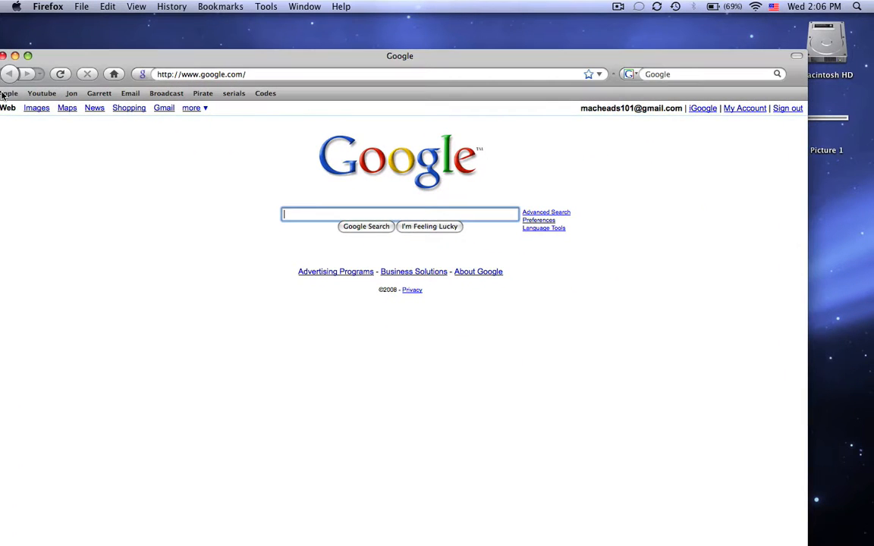
left_click(9, 92)
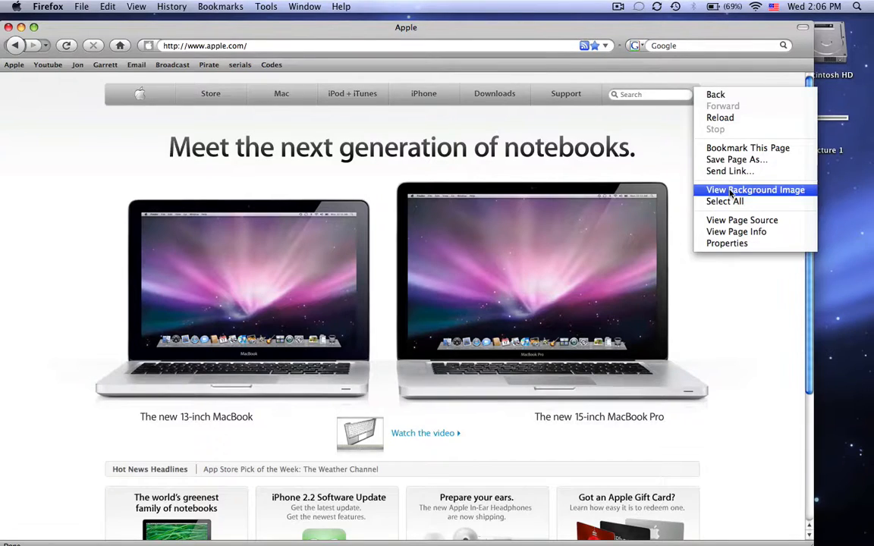
left_click(756, 189)
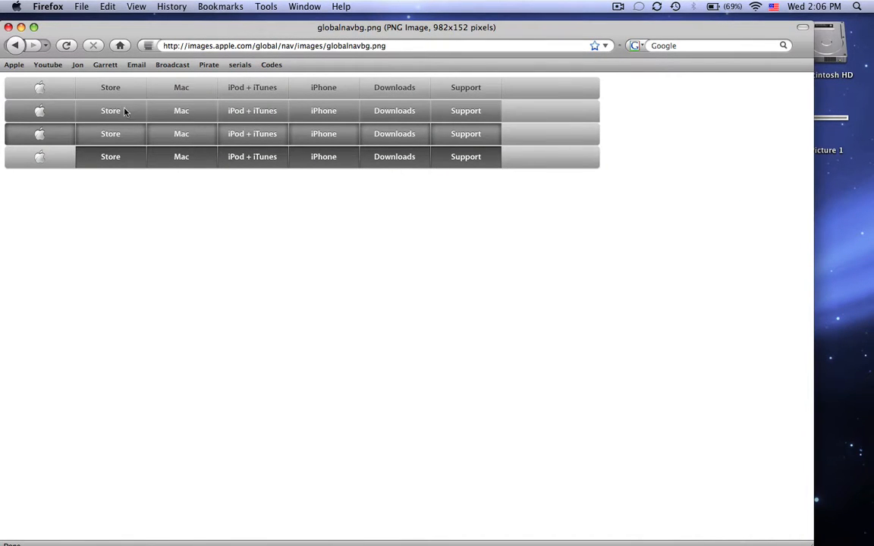
mouse_move(164, 73)
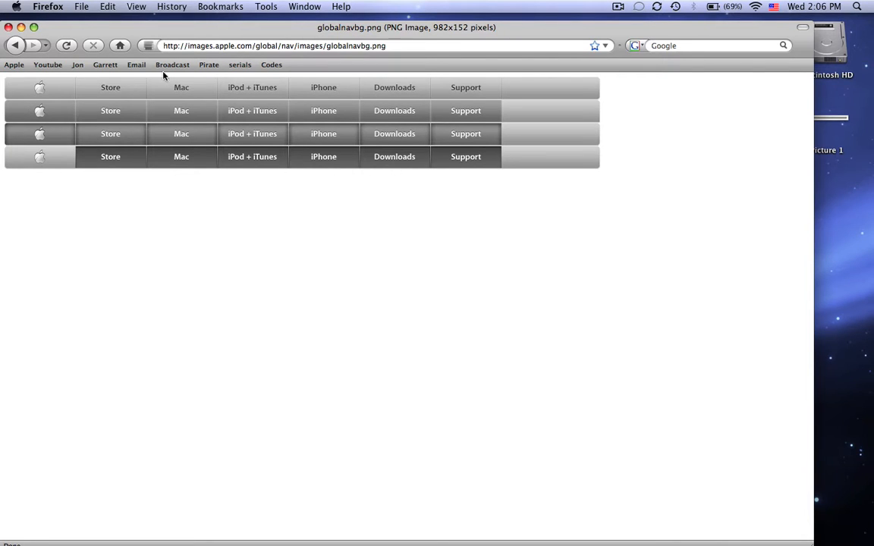
mouse_move(416, 118)
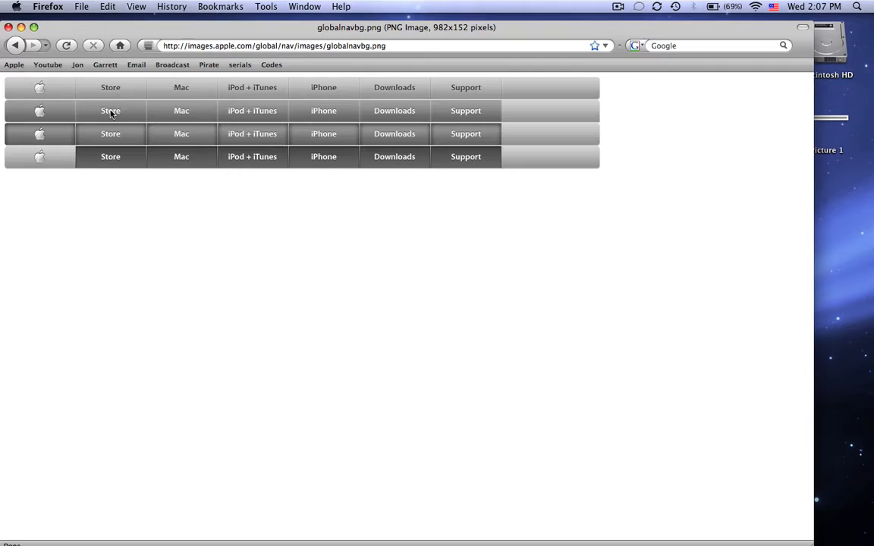
mouse_move(107, 136)
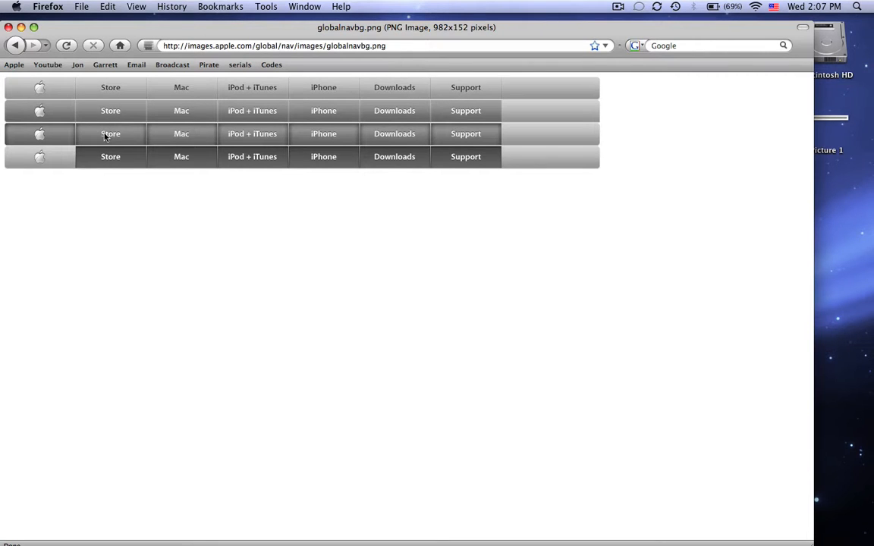
mouse_move(498, 150)
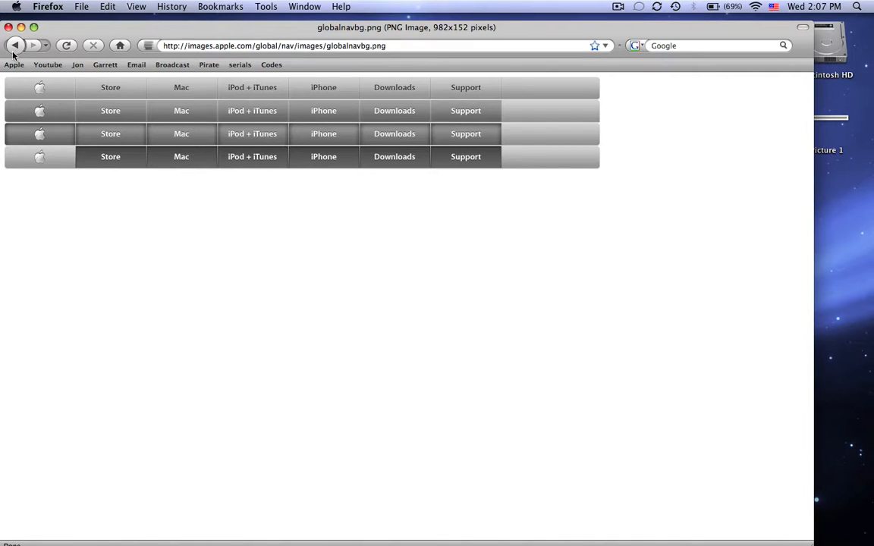
left_click(15, 46)
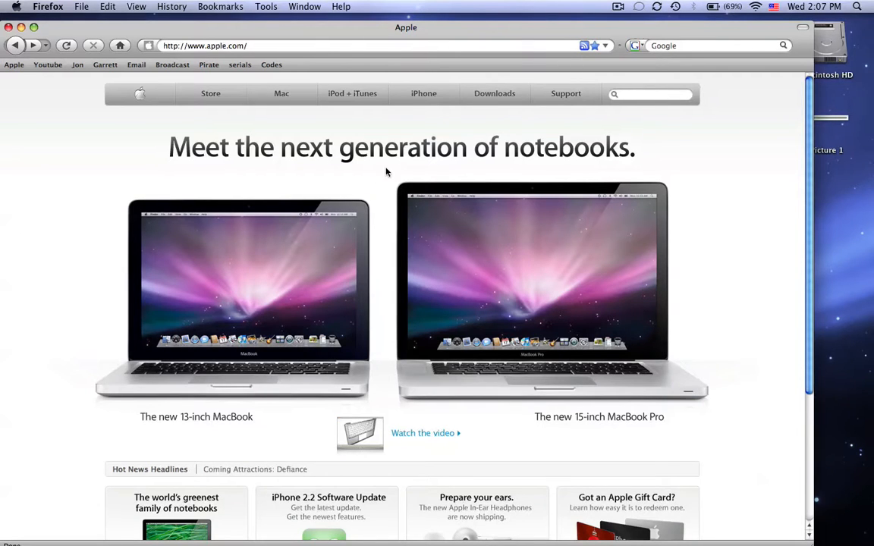
left_click(211, 94)
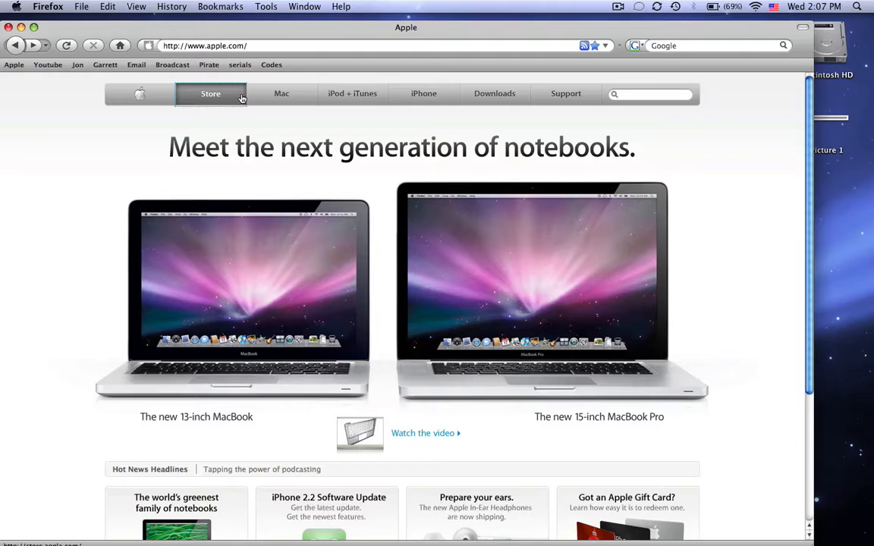
left_click(211, 94)
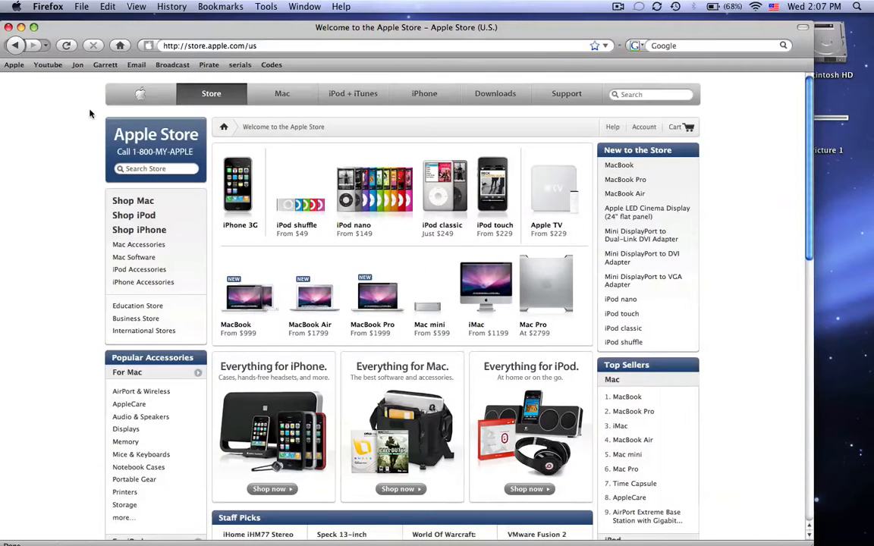
mouse_move(161, 116)
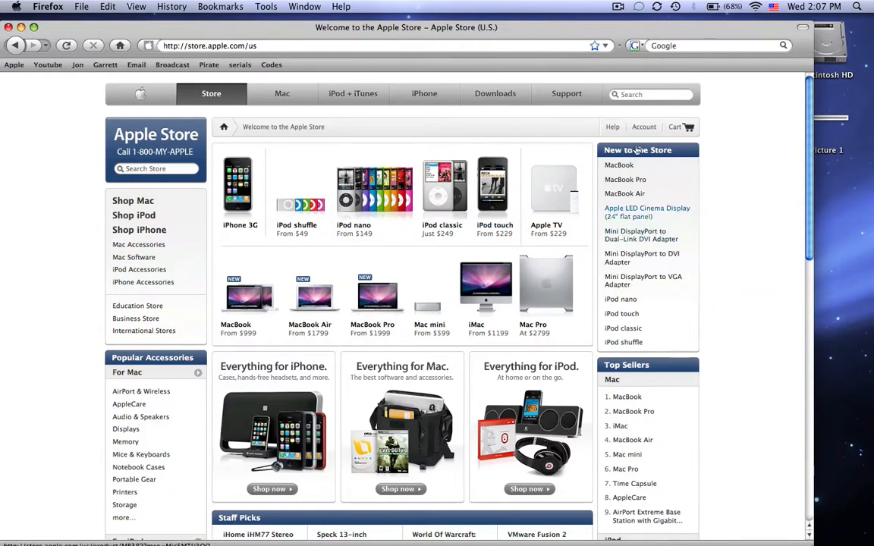
left_click(172, 64)
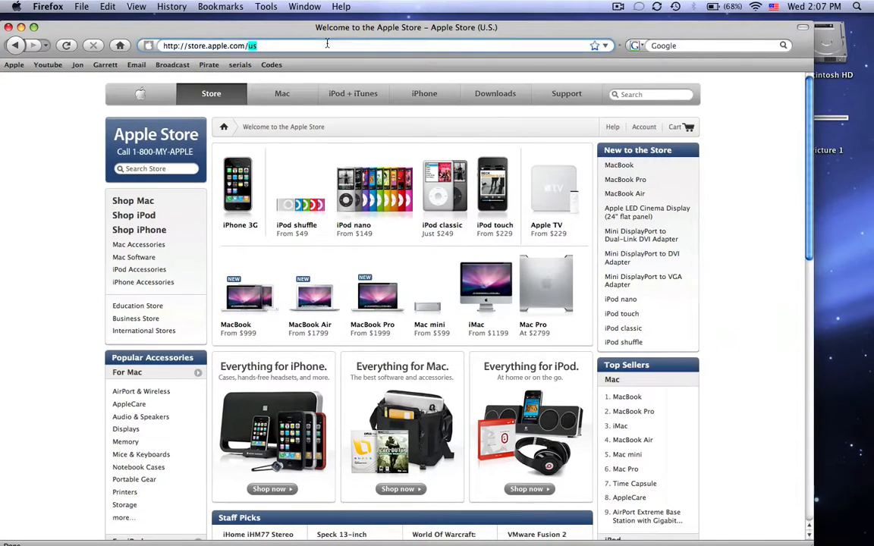
type("http://www.maschek.hu/imagemap/imgmap")
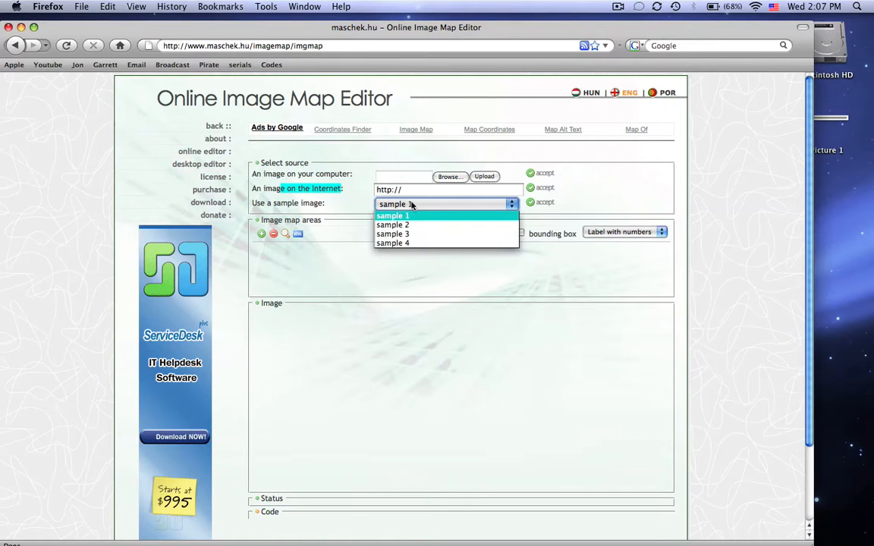
Step: Choose Picture 1 from the Desktop as the image source and upload it
left_click(449, 176)
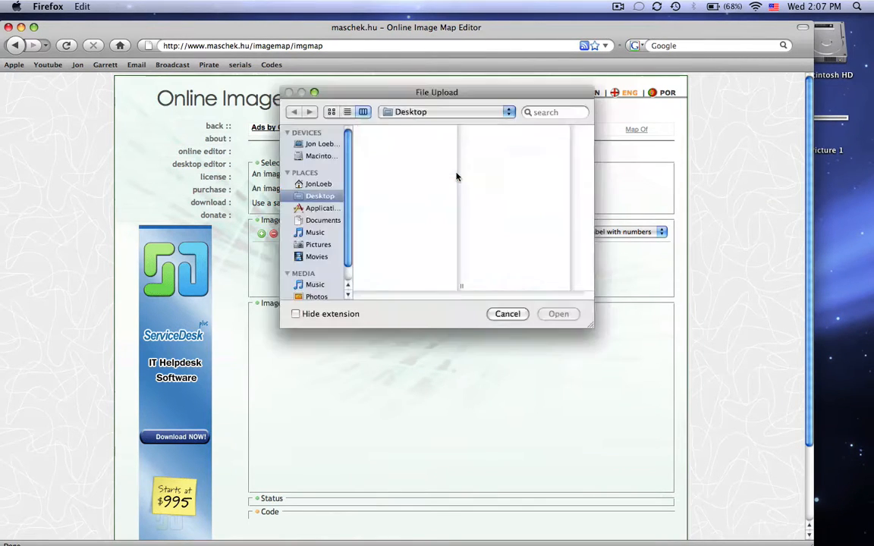
left_click(408, 131)
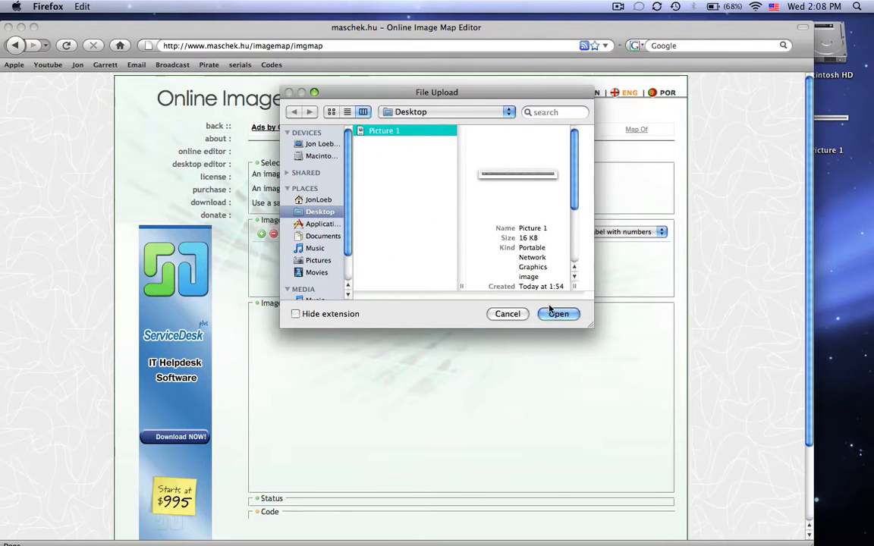
left_click(558, 312)
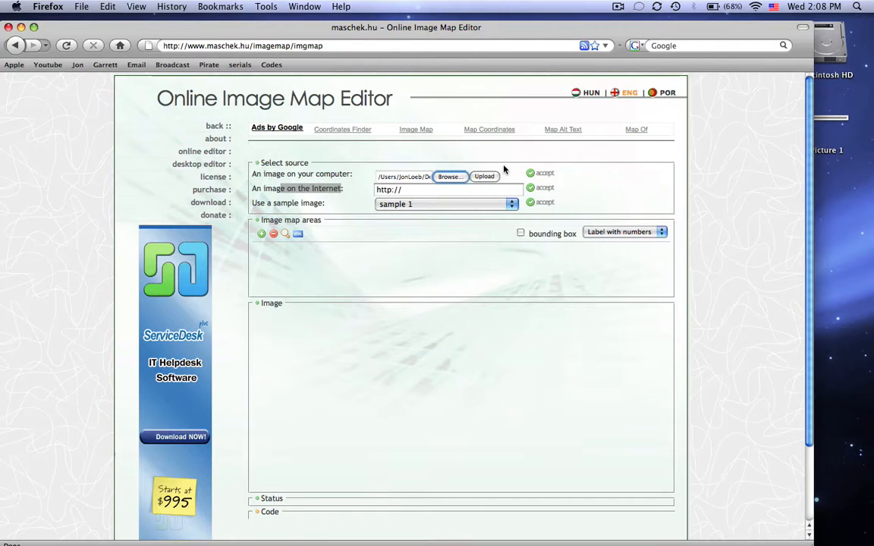
left_click(482, 176)
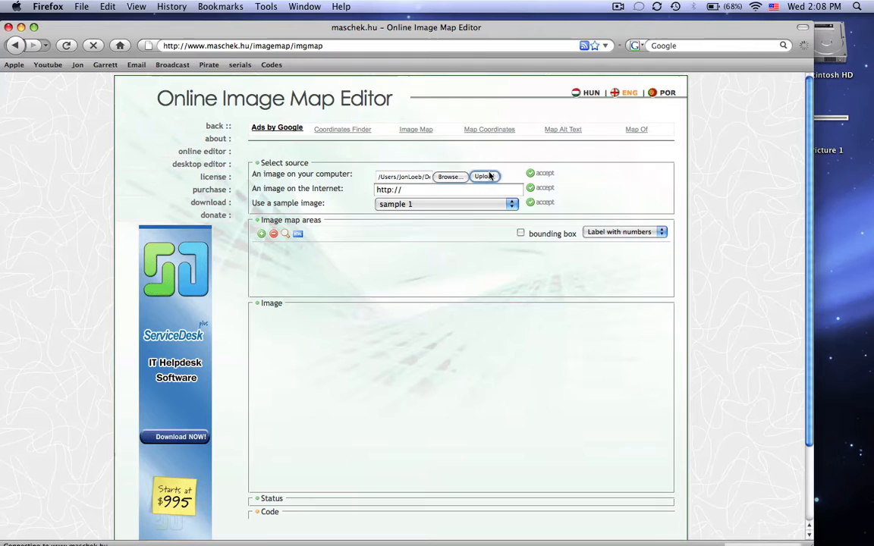
Step: Try circle and rectangle shapes with trial areas on the toolbar image, then discard them
left_click(482, 176)
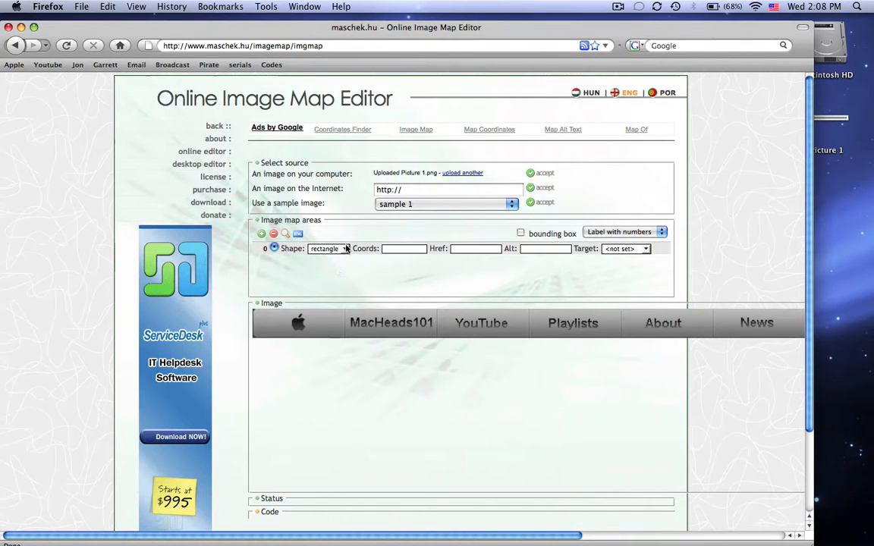
left_click(328, 249)
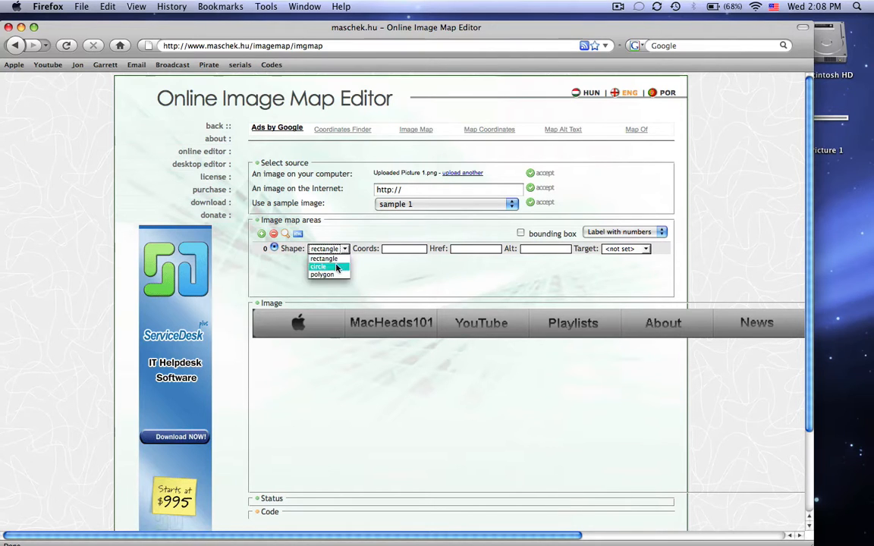
left_click(319, 267)
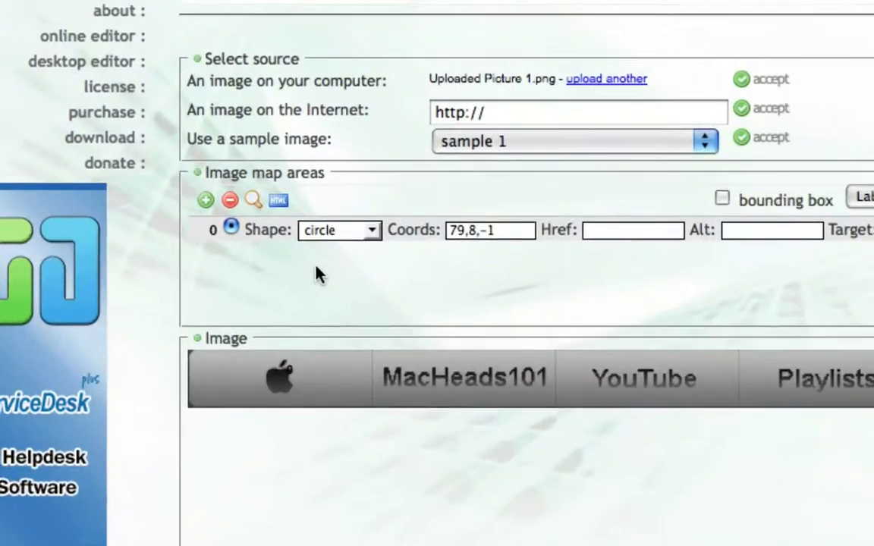
left_click(340, 231)
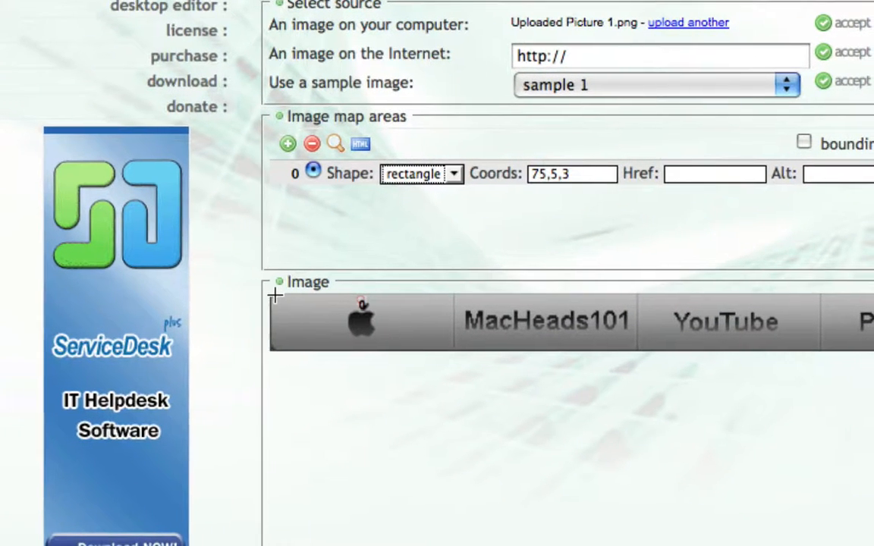
left_click(287, 143)
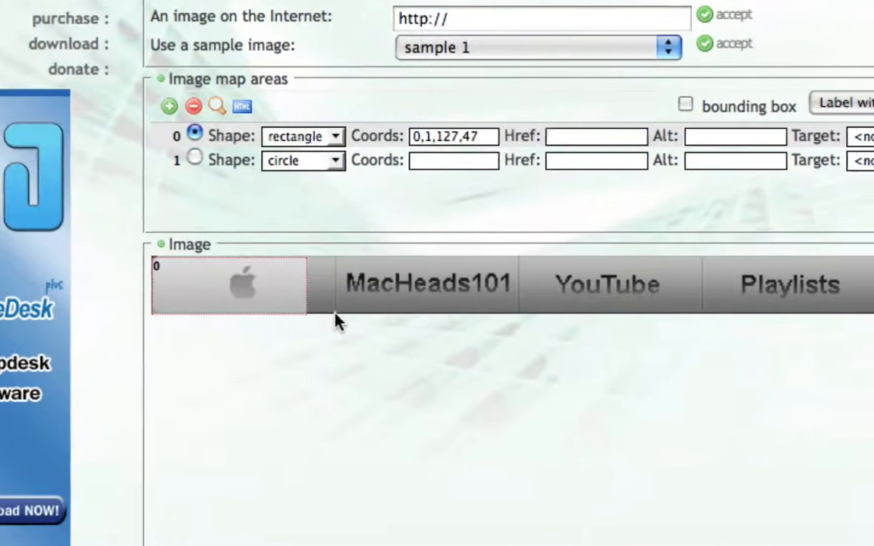
left_click_drag(326, 313, 337, 312)
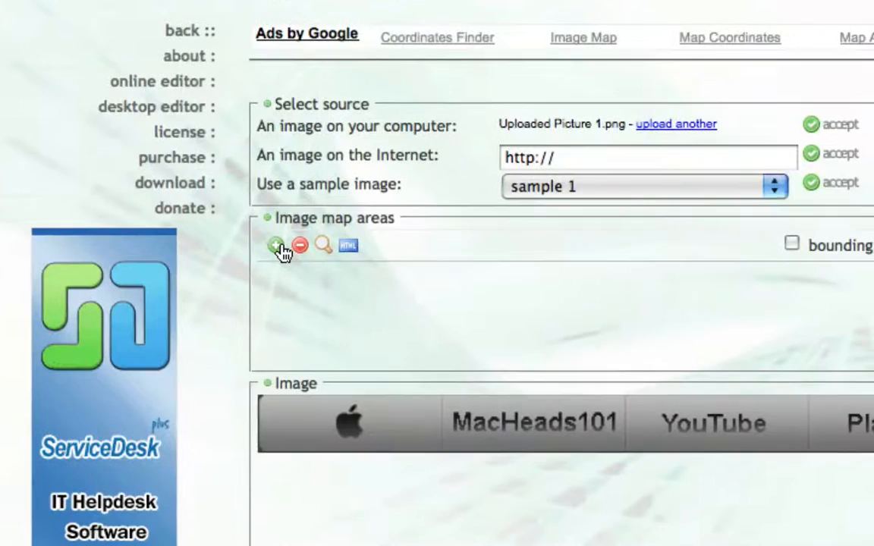
left_click(277, 245)
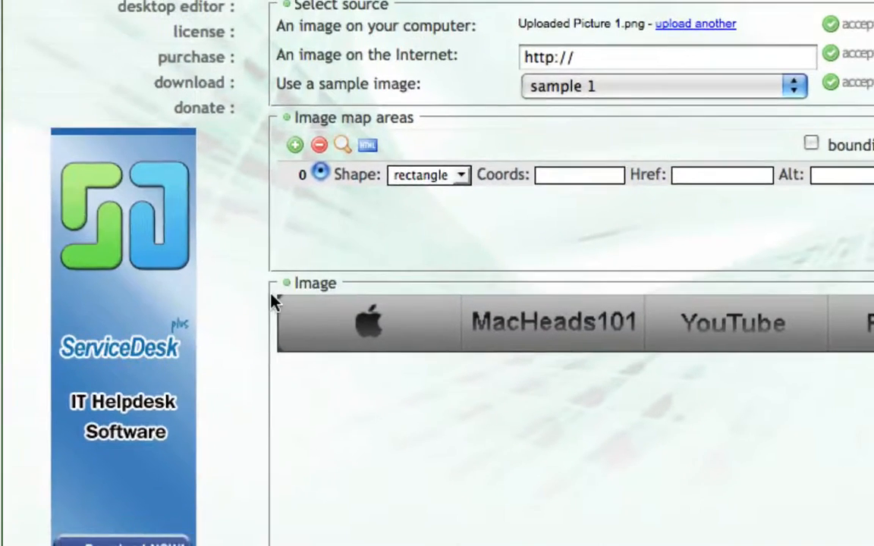
scroll("down", 3)
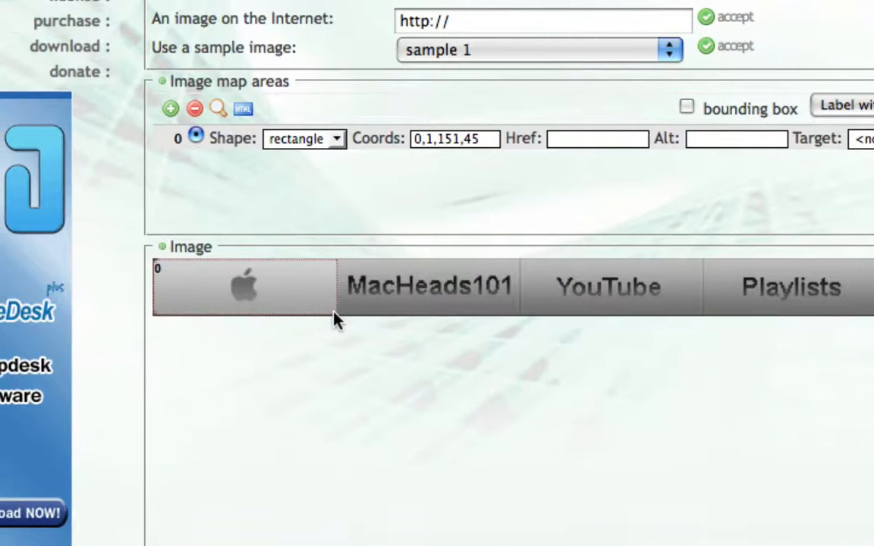
left_click(173, 106)
type("http://apple.com")
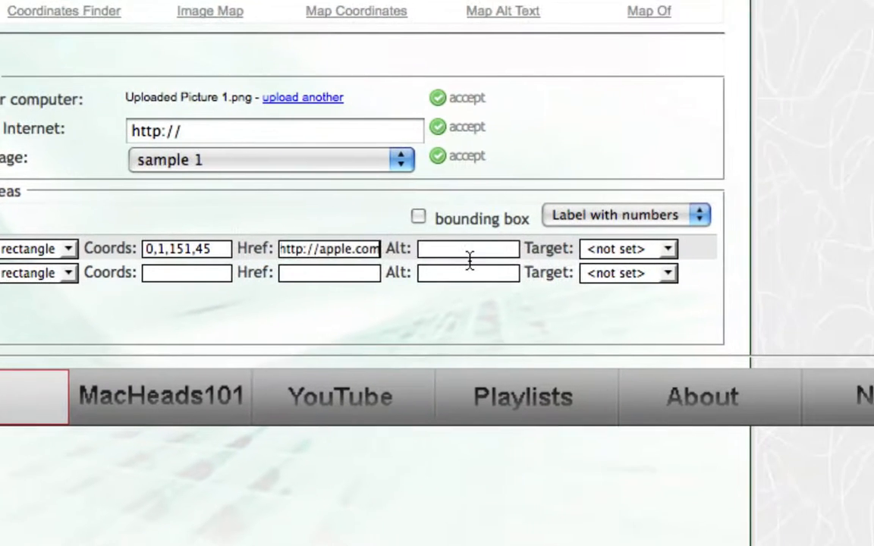
Step: Set the Apple logo area's target to 'this window' and start the second area at 303,0
left_click(628, 249)
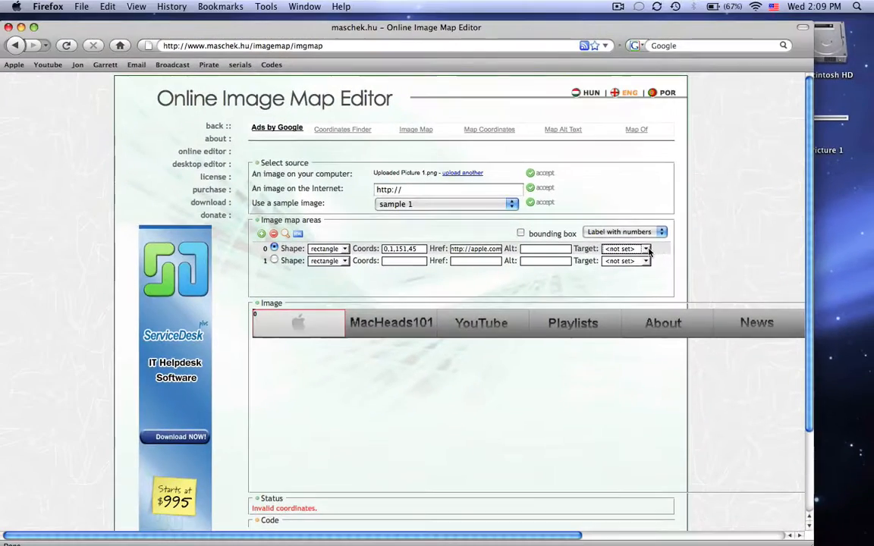
left_click(625, 249)
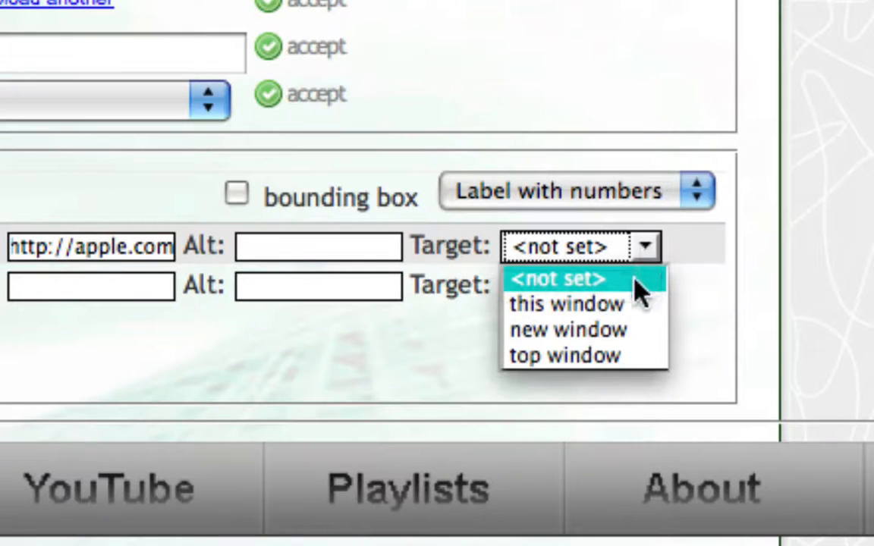
mouse_move(622, 331)
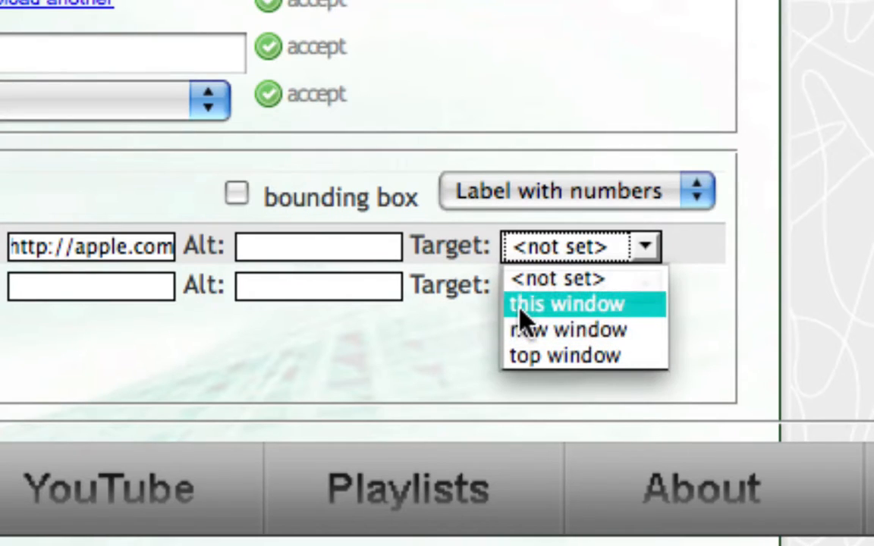
mouse_move(565, 355)
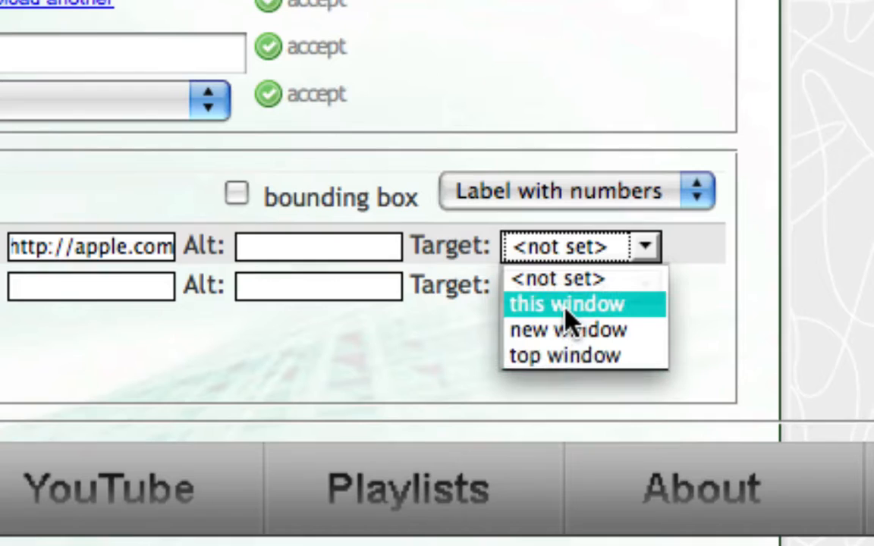
left_click(564, 303)
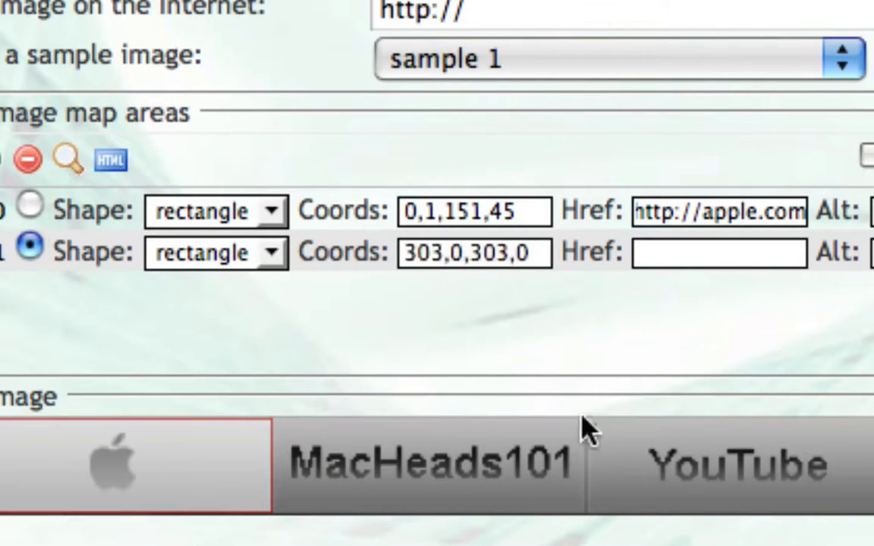
Step: Outline the MacHeads101 section as a rectangle linking to the MacHeads101 site in 'this window'
left_click_drag(591, 432, 286, 513)
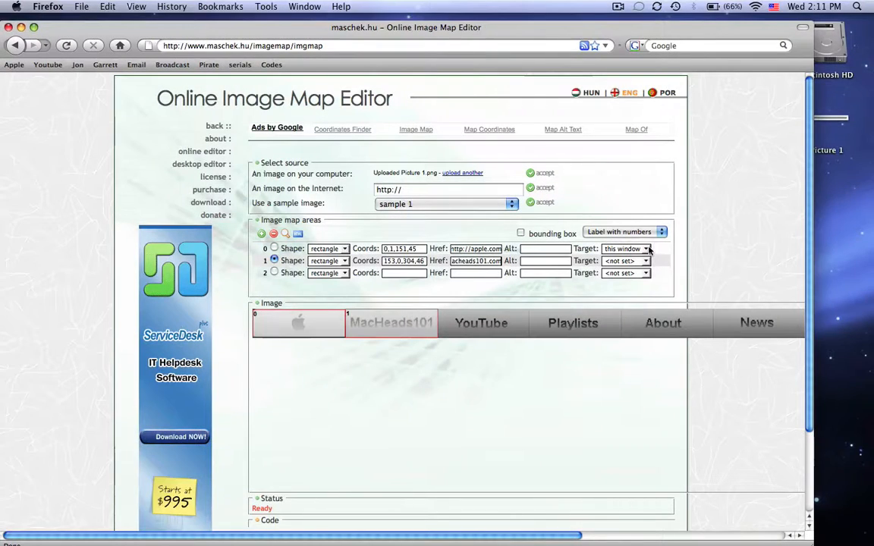
left_click(625, 261)
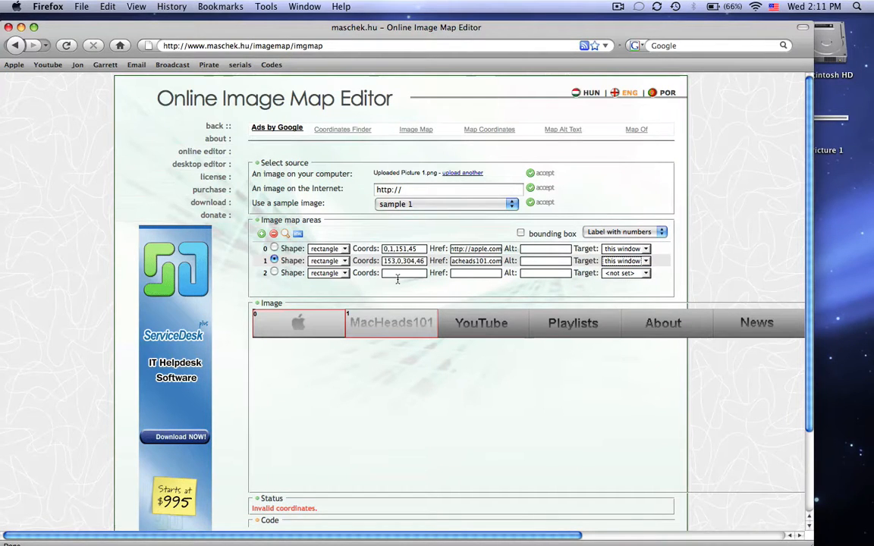
left_click(273, 273)
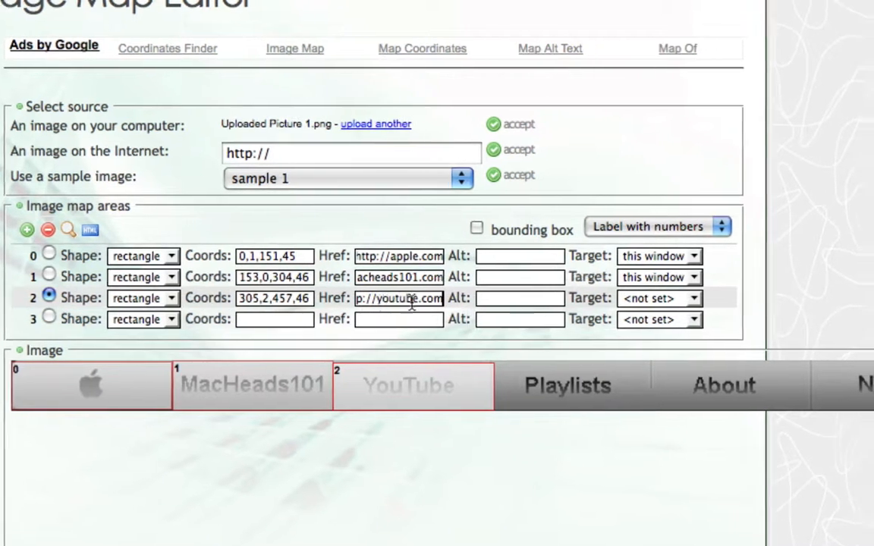
left_click(659, 297)
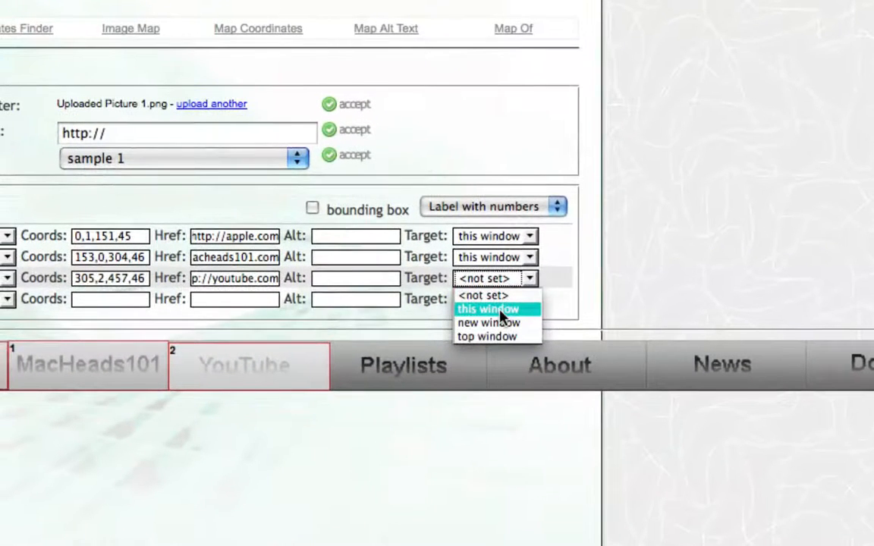
left_click(489, 310)
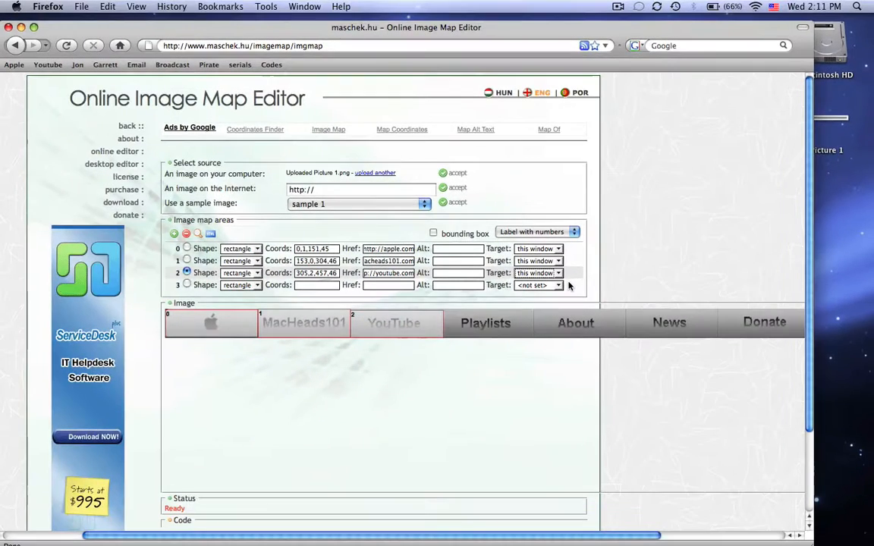
Step: Expand the Code section to reveal and copy the generated image map HTML
scroll("down", 3)
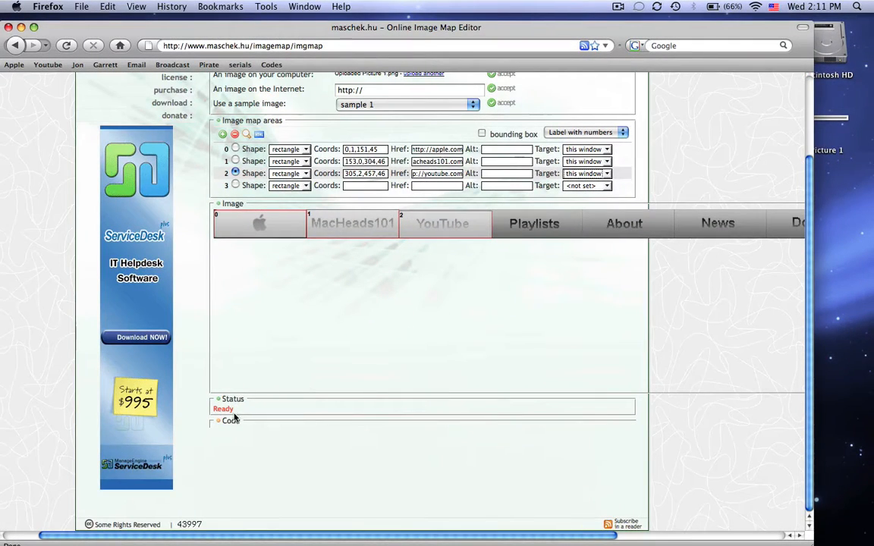
left_click(230, 420)
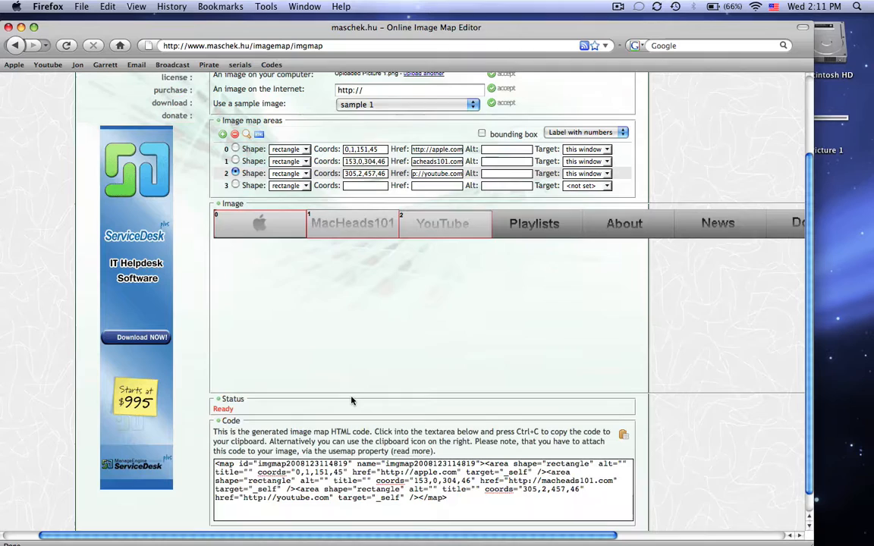
scroll("down", 3)
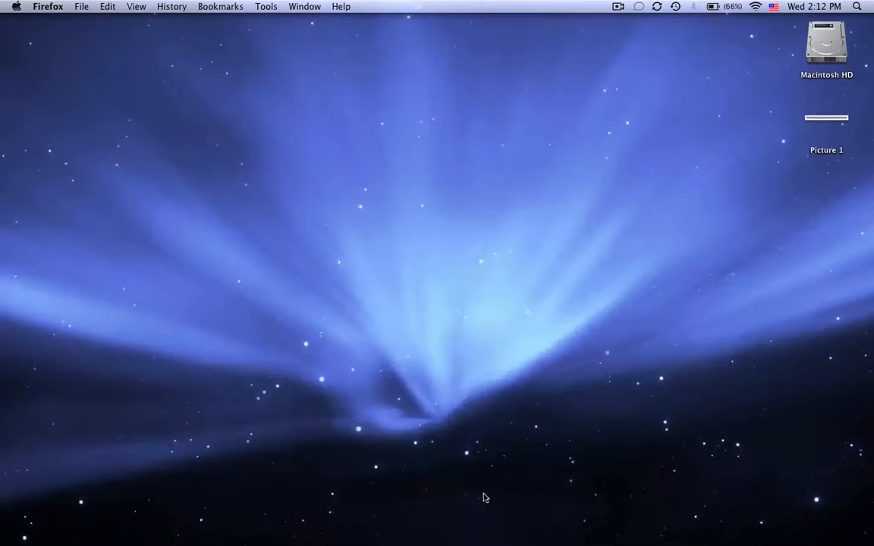
mouse_move(698, 136)
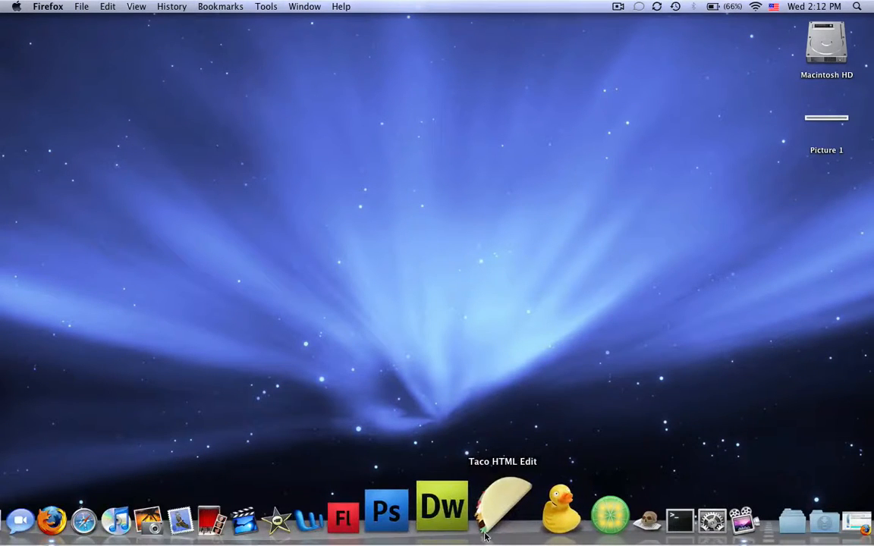
Step: Launch Taco HTML Edit with a new untitled HTML document
left_click(502, 513)
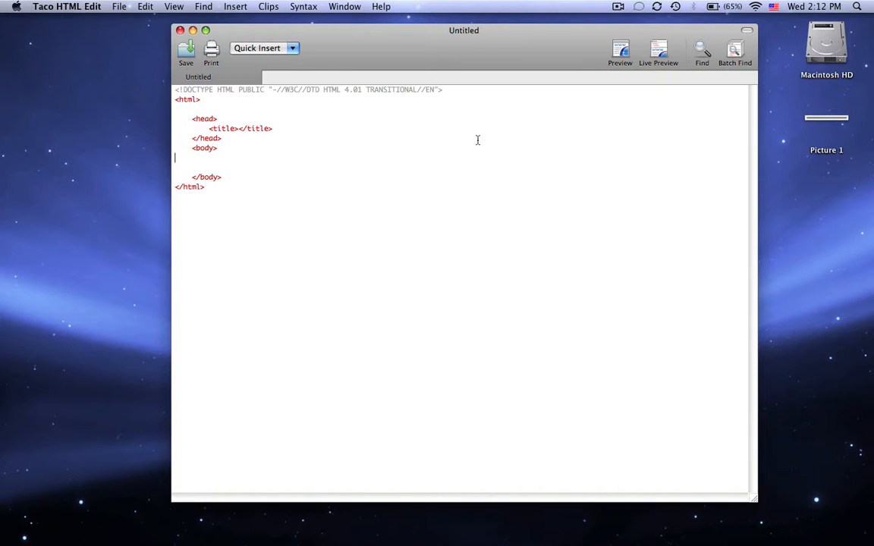
Step: Insert Picture 1.png as a middle-aligned image, then paste the image map code into the body
left_click(237, 6)
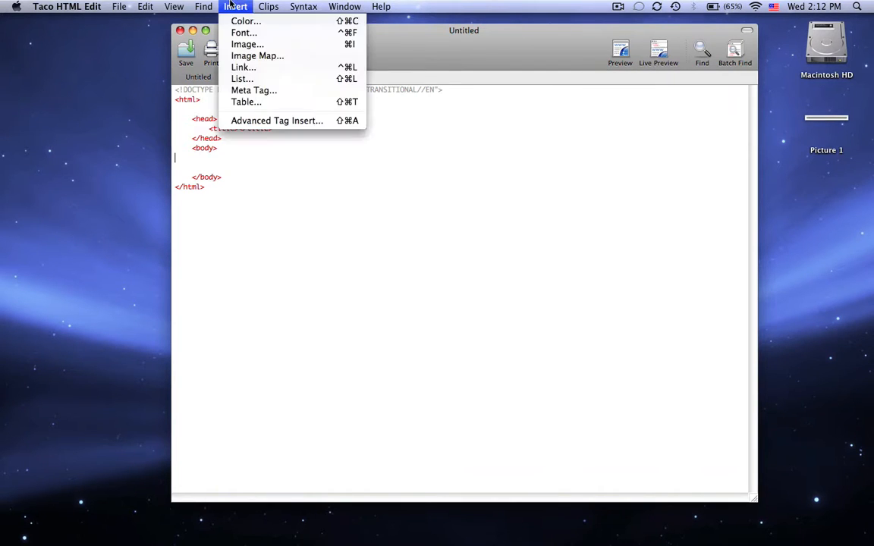
mouse_move(246, 44)
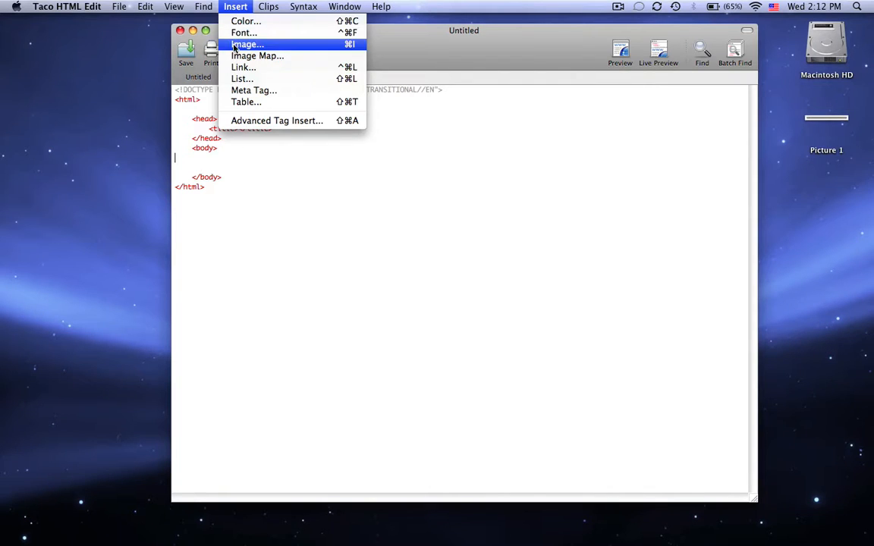
left_click(246, 44)
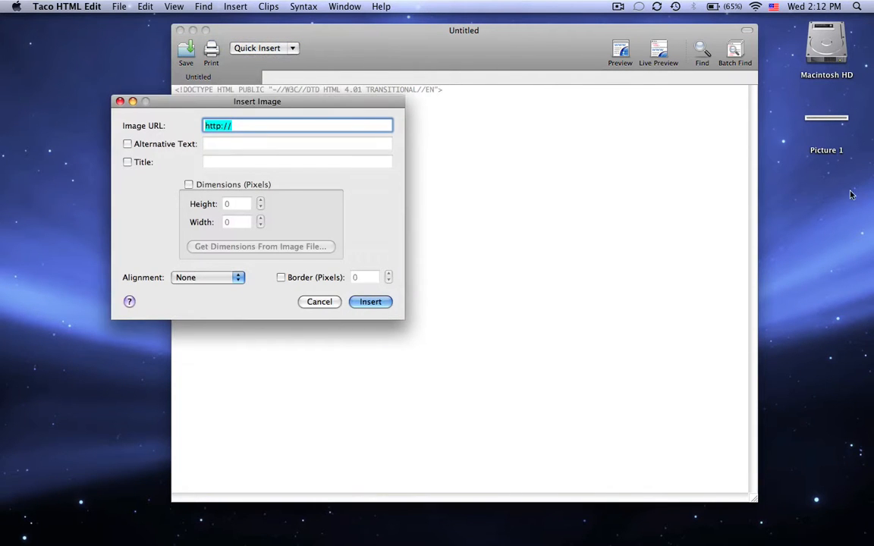
left_click(334, 125)
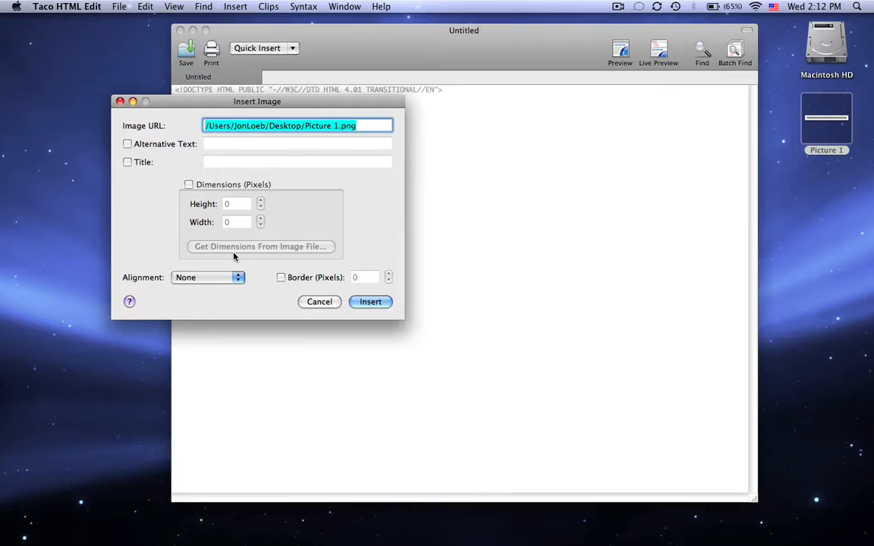
left_click(207, 276)
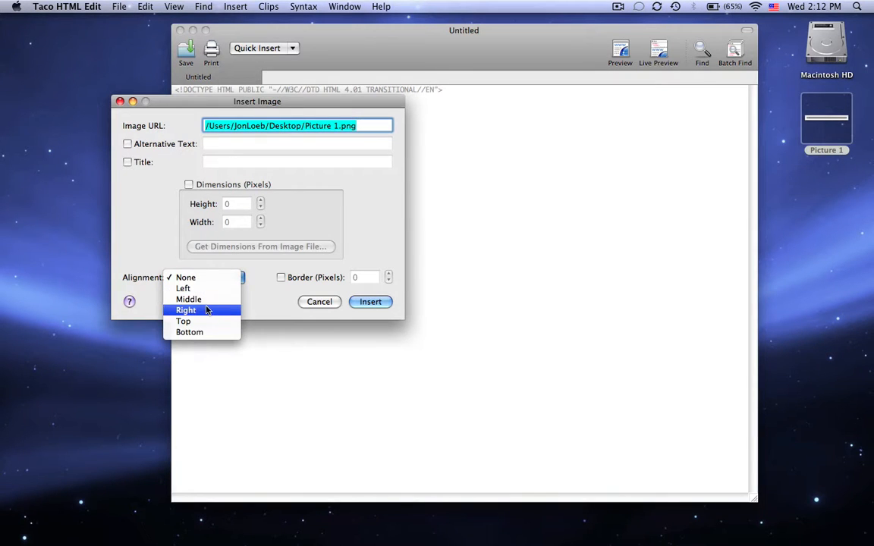
left_click(189, 299)
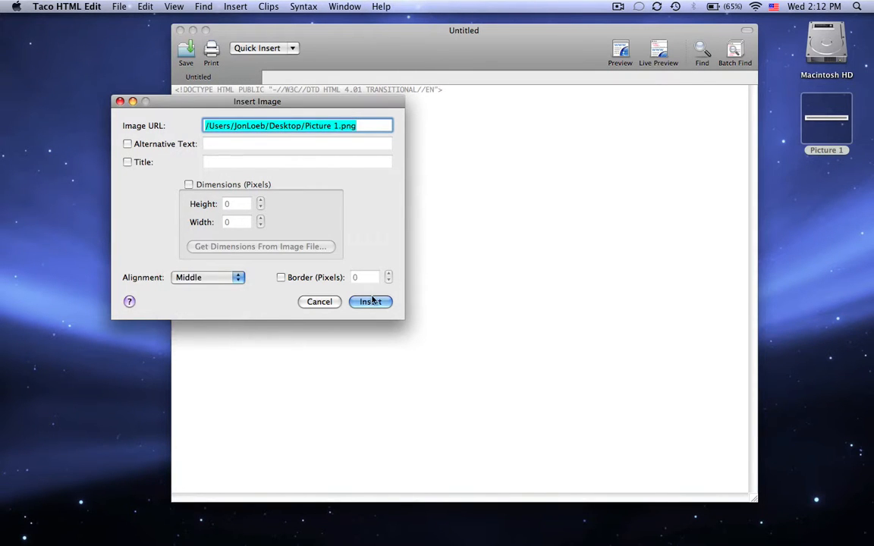
left_click(370, 301)
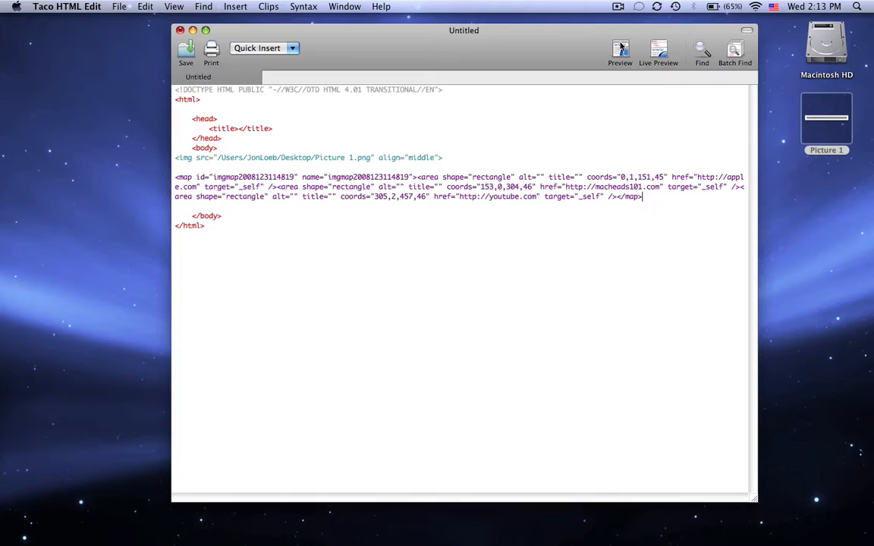
Step: Preview the page in Safari showing the toolbar image with its six buttons
left_click(619, 49)
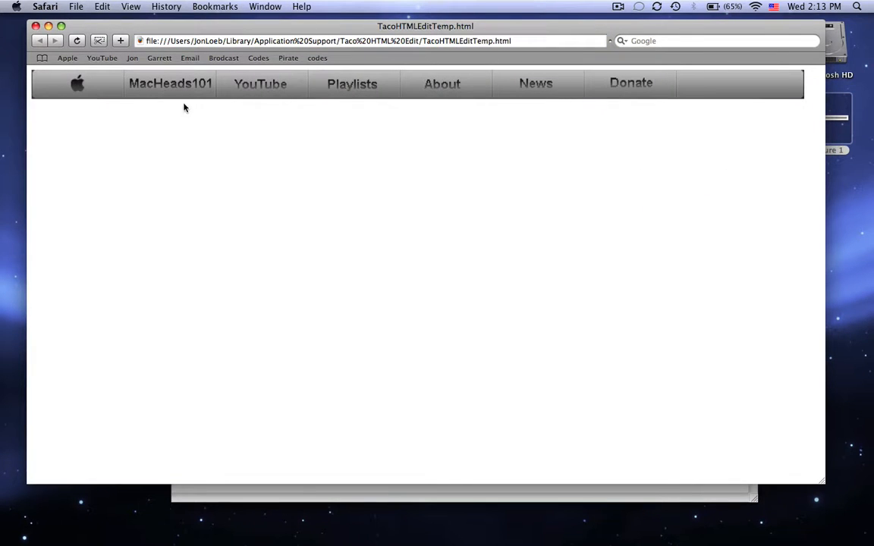
mouse_move(442, 76)
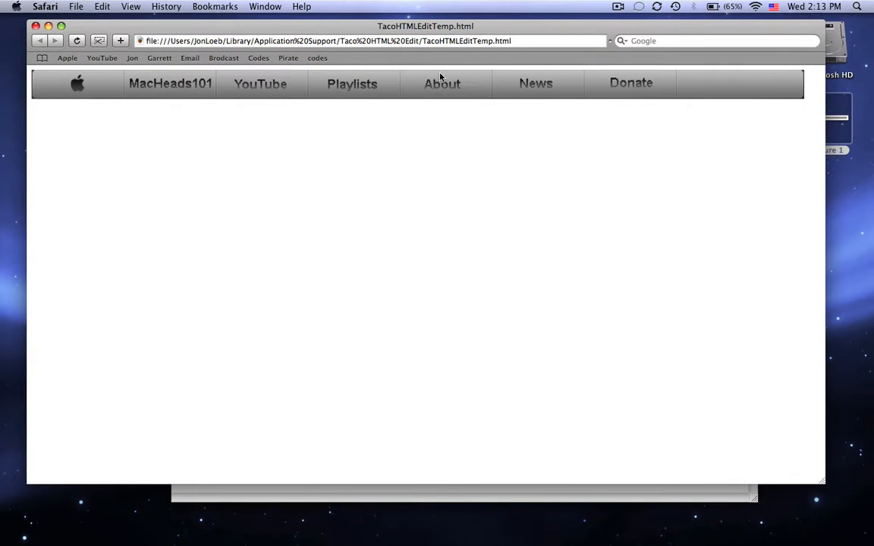
mouse_move(621, 197)
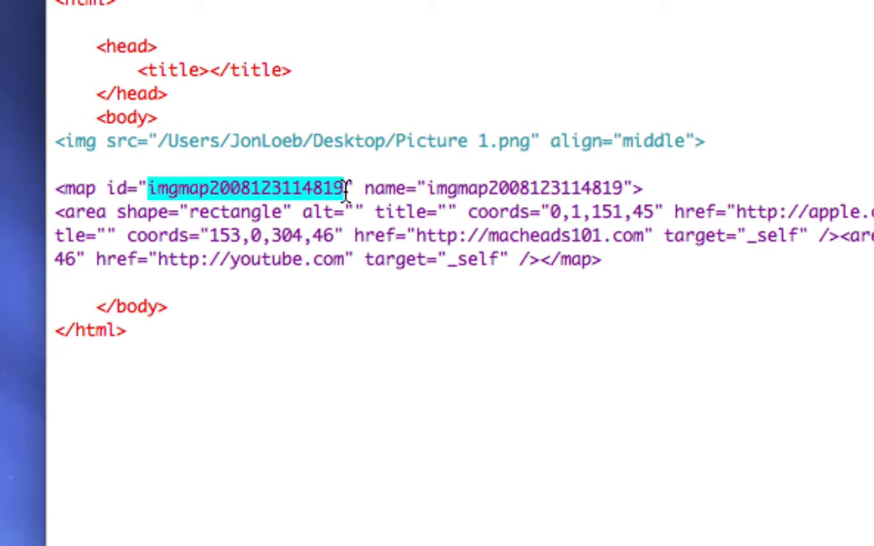
Step: Replace the long imgmap id and name values in the map tag with 'toolbar'
type("imolb")
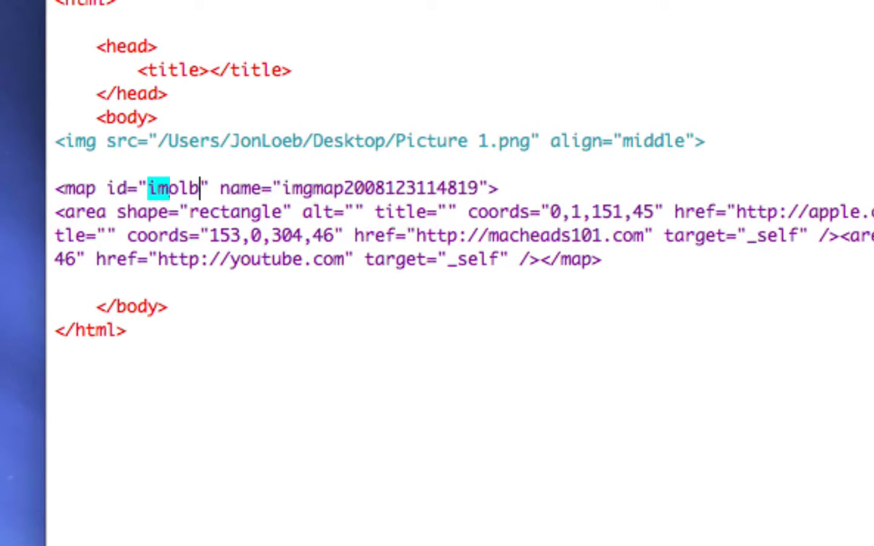
type("ar")
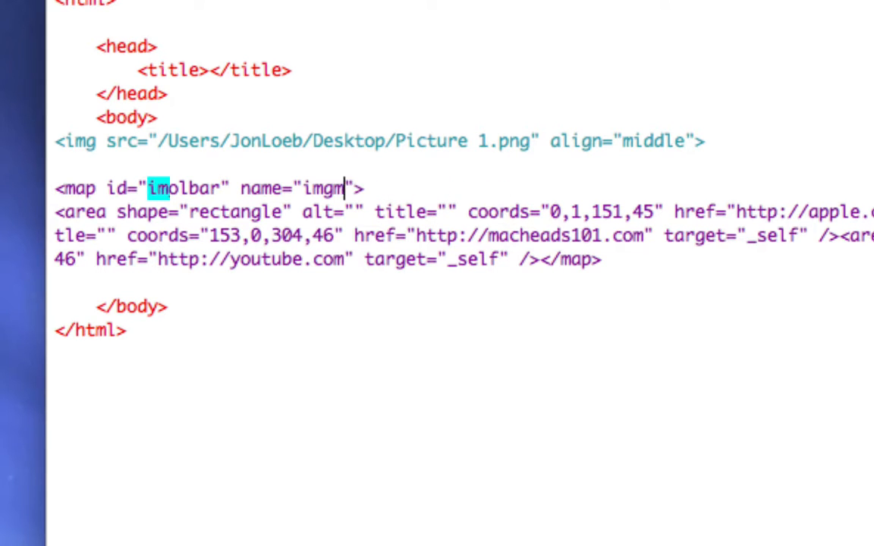
type("toolbar\">")
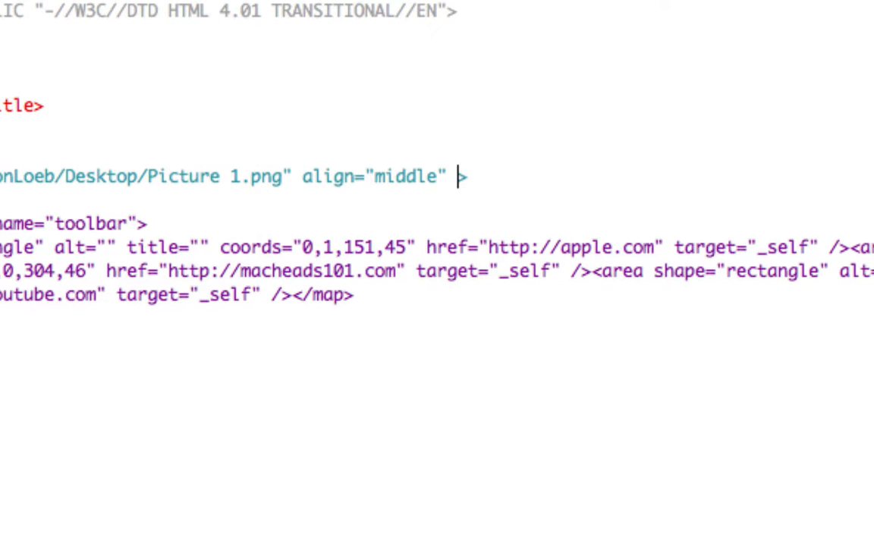
Step: Add usemap="#toolbar" to the img tag after align="middle"
type("usemap>")
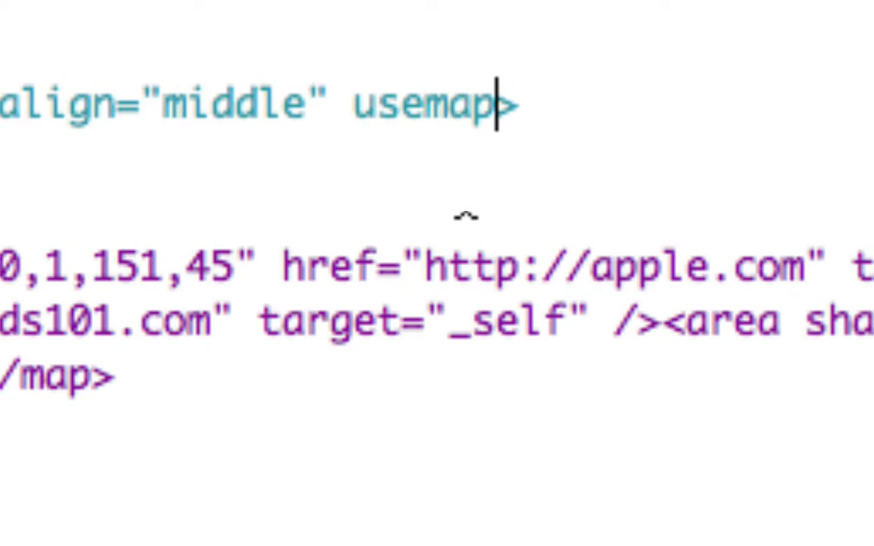
scroll("down", 3)
type("=")
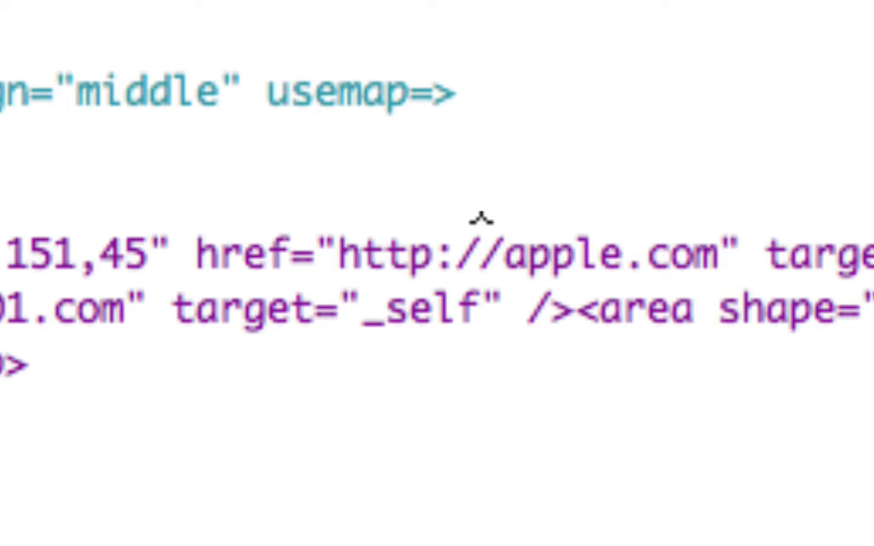
type("tollbar\">")
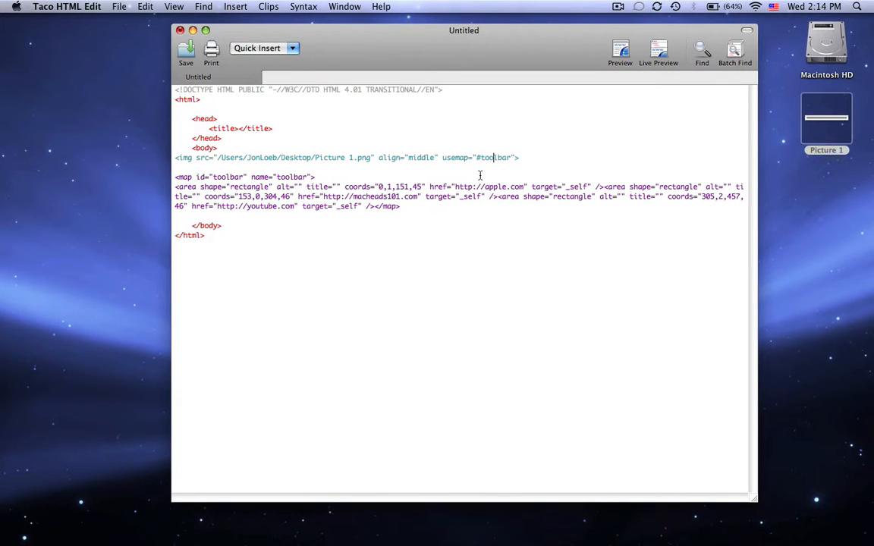
Step: Save the page as Untitled.html on the Desktop
left_click(185, 52)
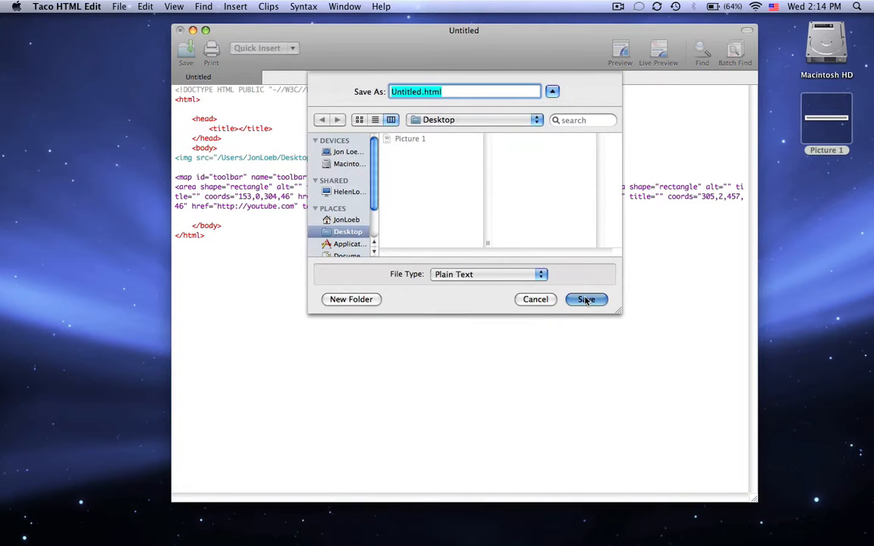
left_click(586, 299)
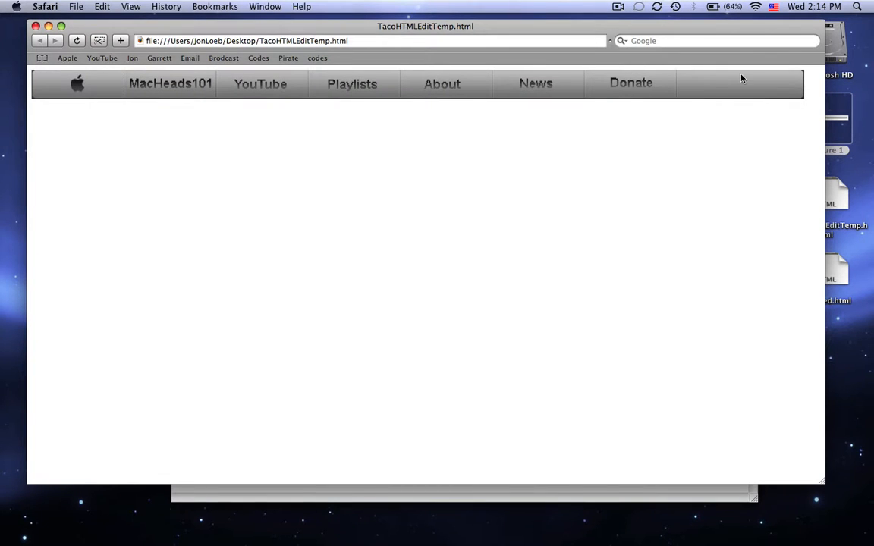
mouse_move(303, 103)
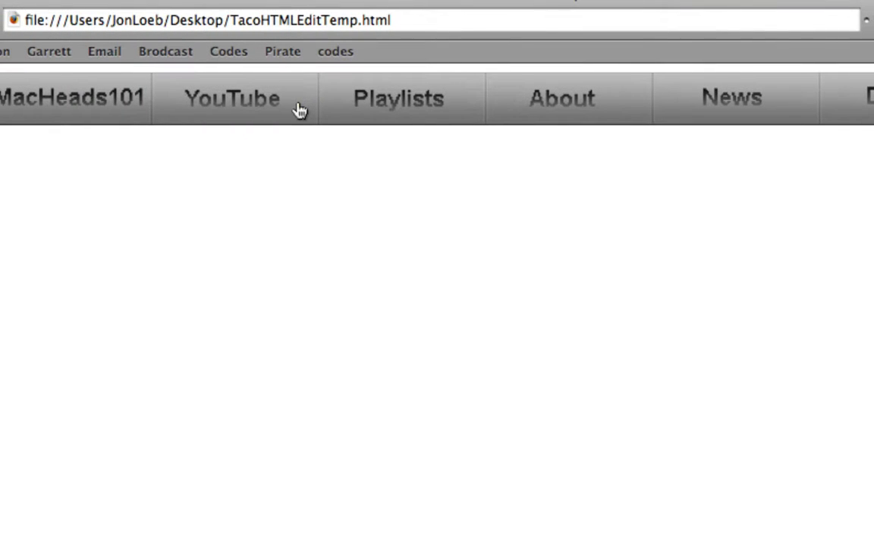
Step: Follow the YouTube area of the previewed toolbar image, then return to Taco HTML Edit
left_click(231, 98)
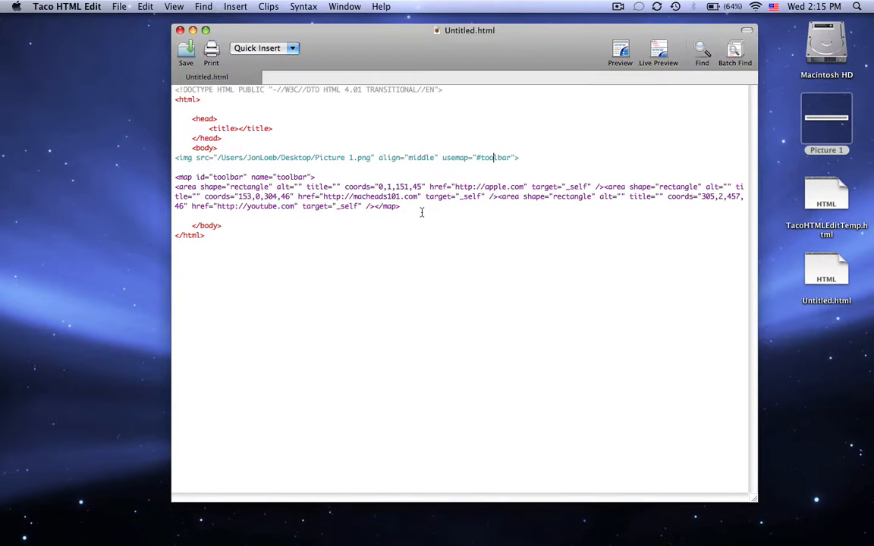
left_click_drag(176, 156, 401, 206)
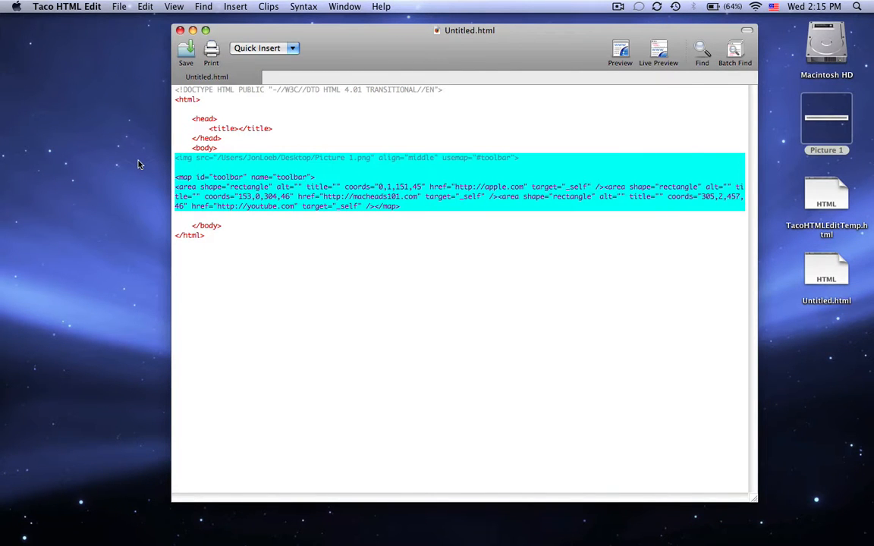
left_click(520, 158)
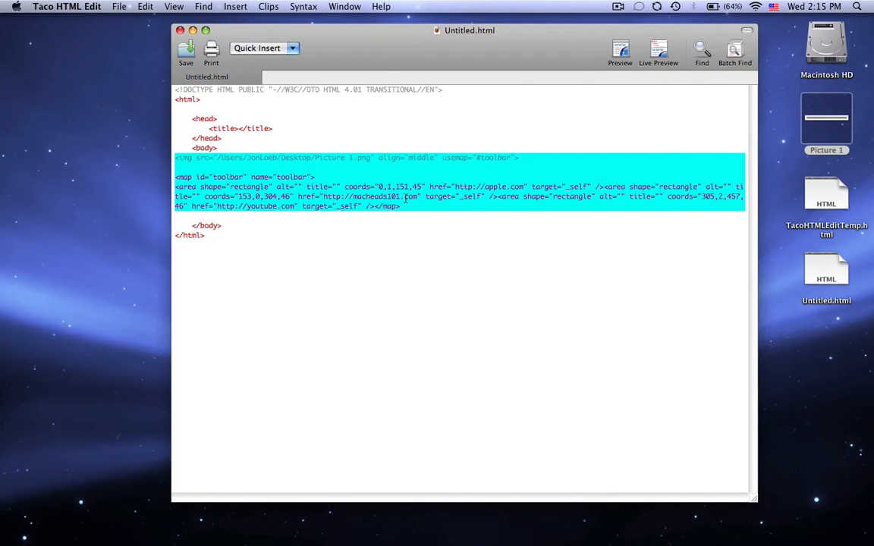
mouse_move(438, 261)
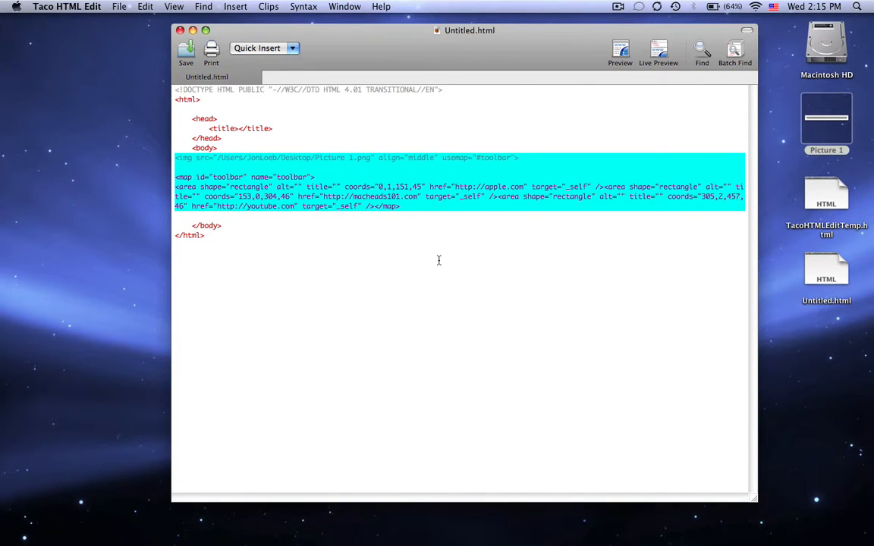